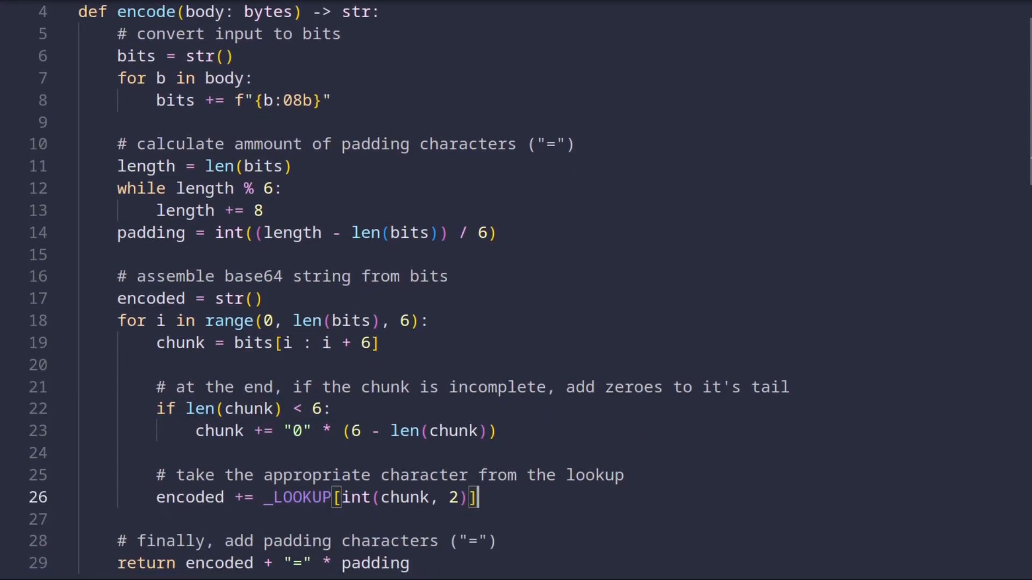
Step: Walk through the encoder, highlighting the bits, padding and chunk variables and the _LOOKUP character
scroll(down, 3)
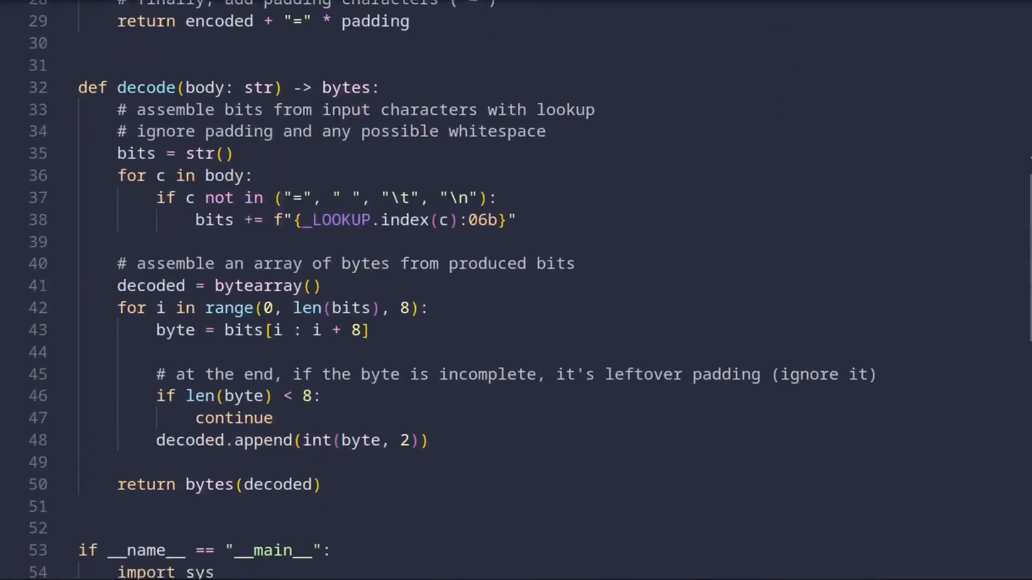
scroll(down, 3)
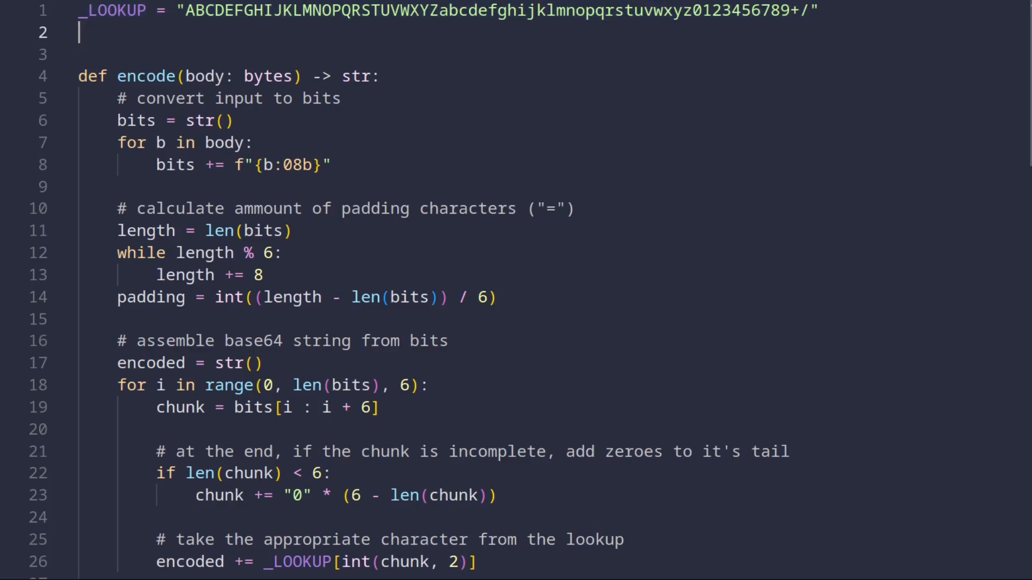
scroll(down, 3)
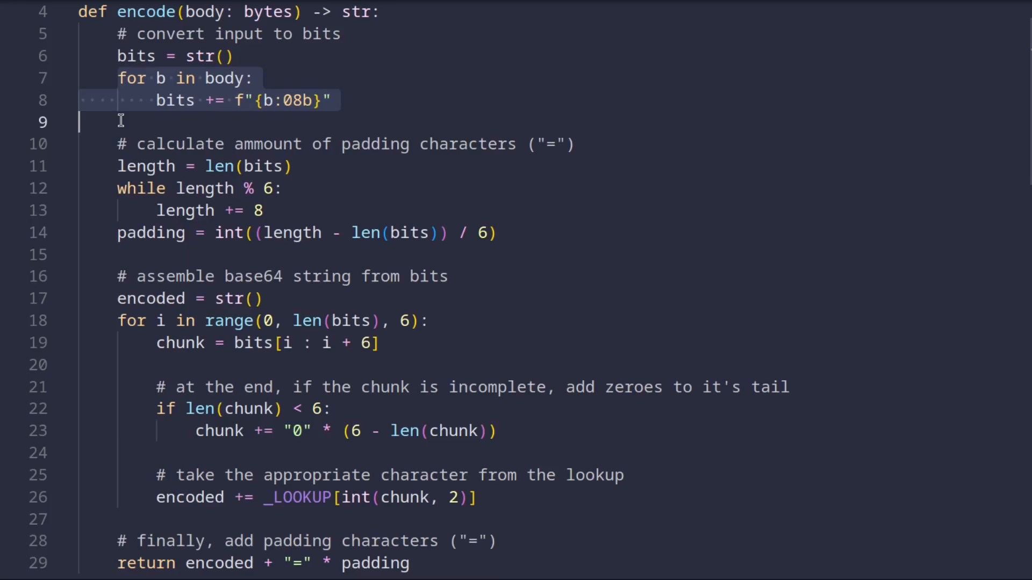
mouse_move(175, 65)
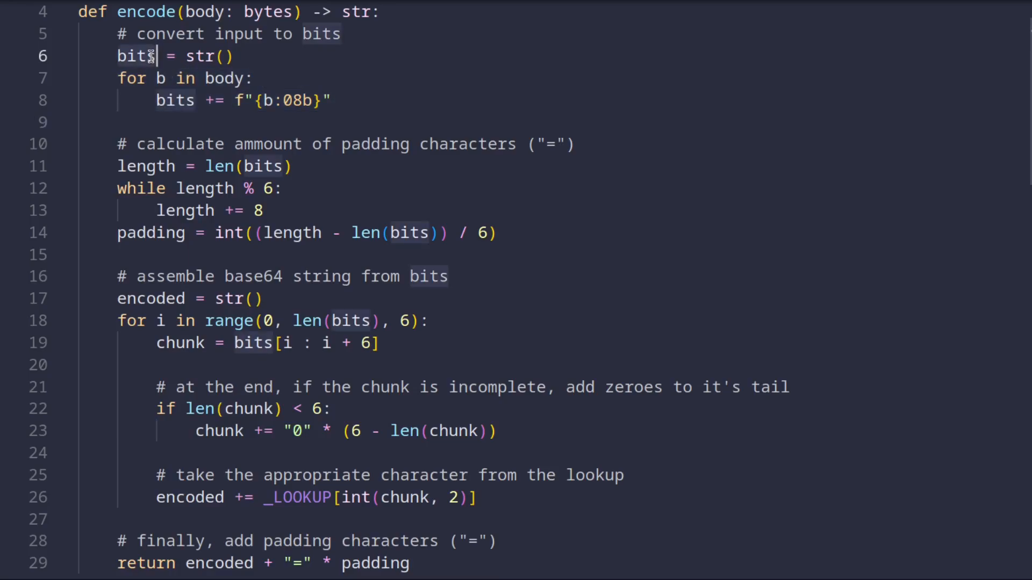
click(336, 100)
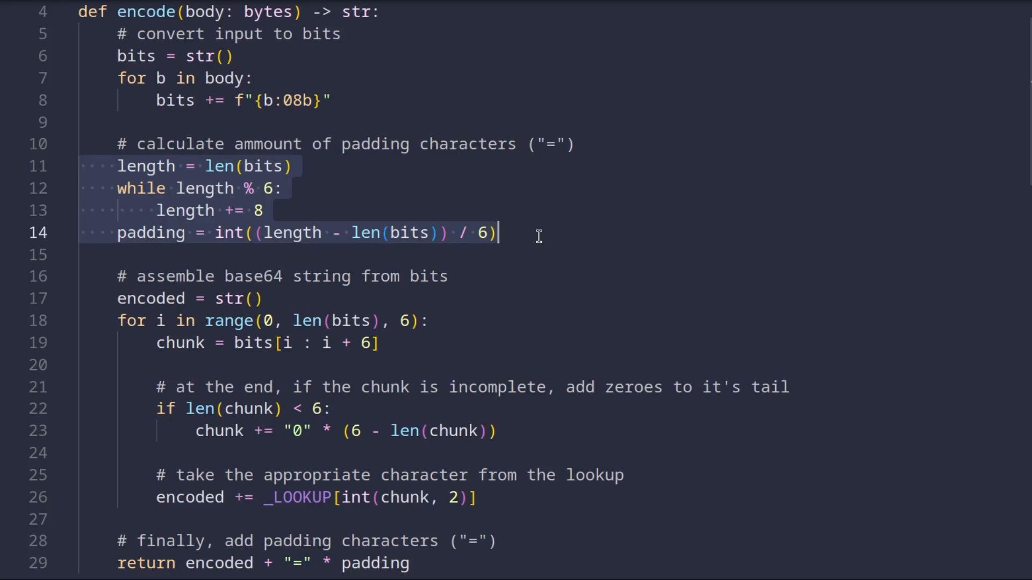
double_click(152, 232)
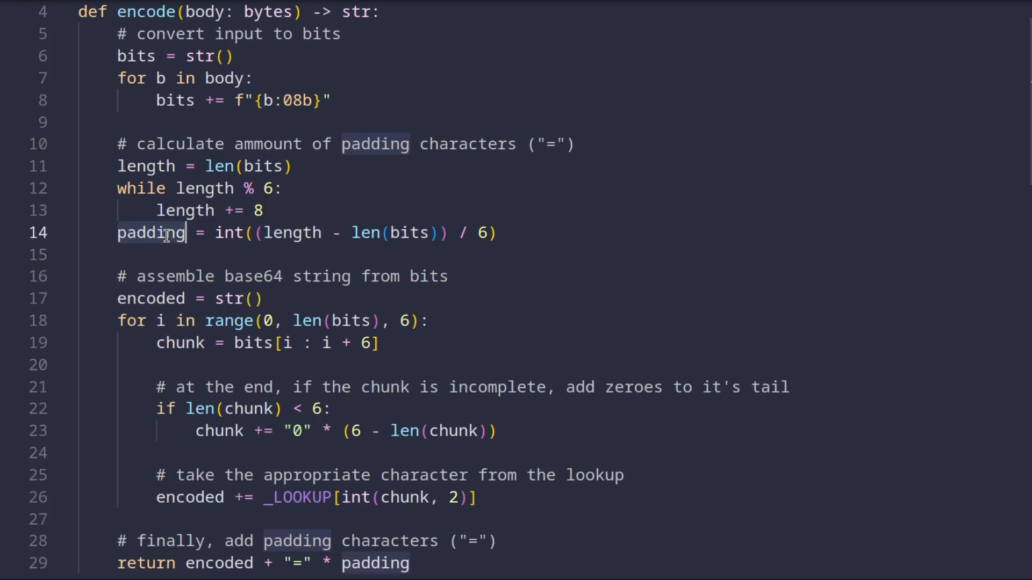
click(351, 320)
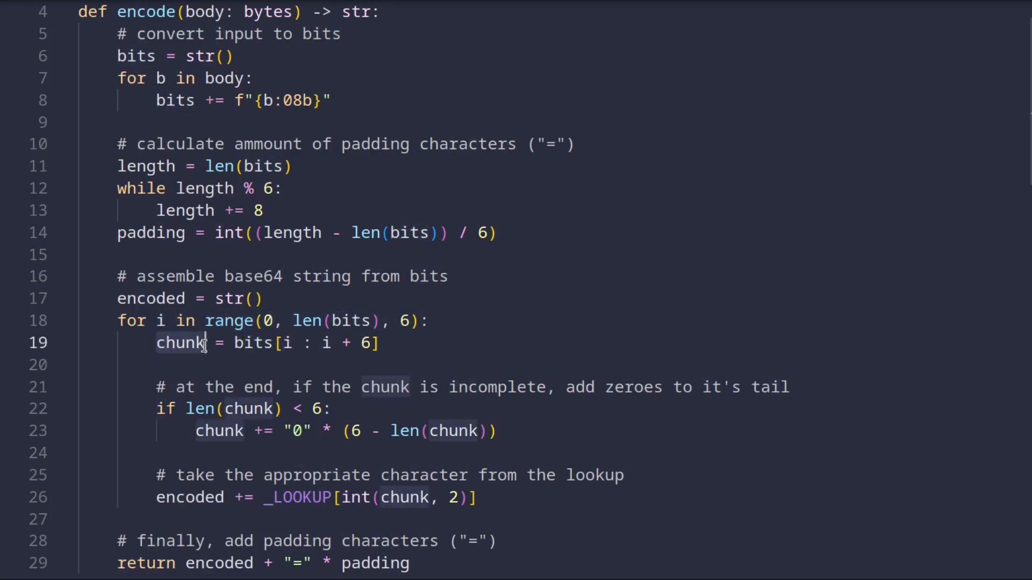
click(380, 497)
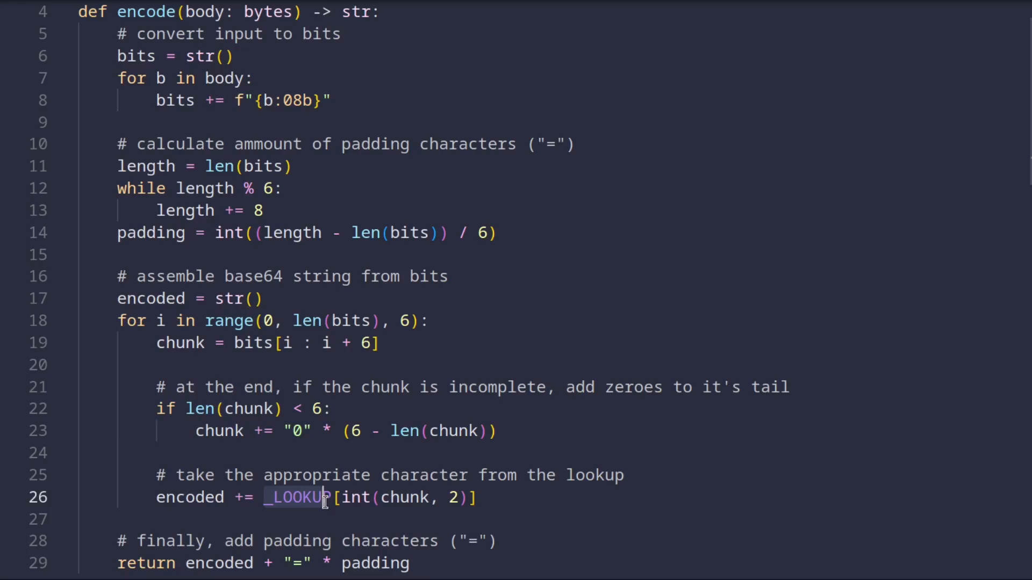
click(208, 431)
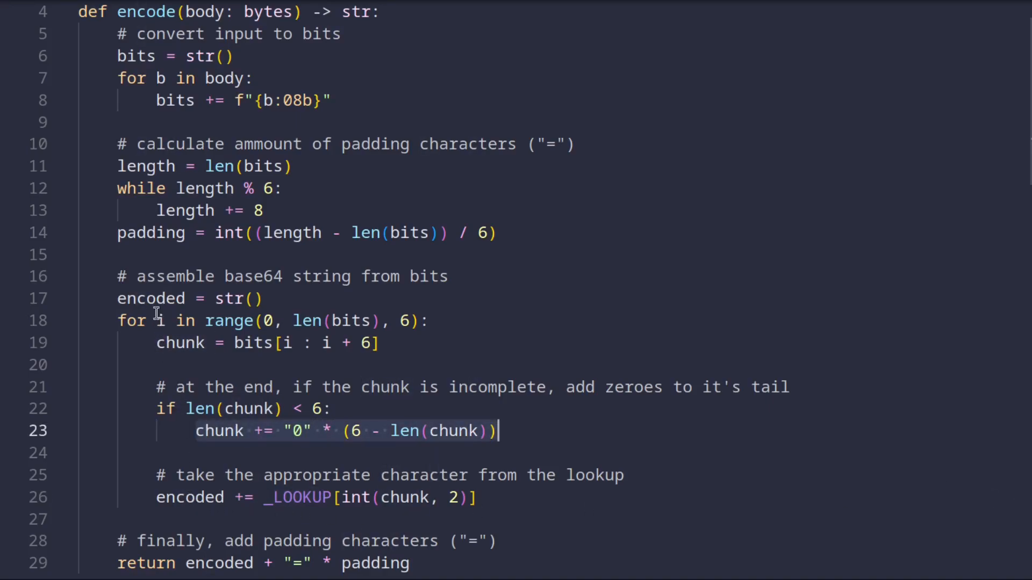
mouse_move(153, 297)
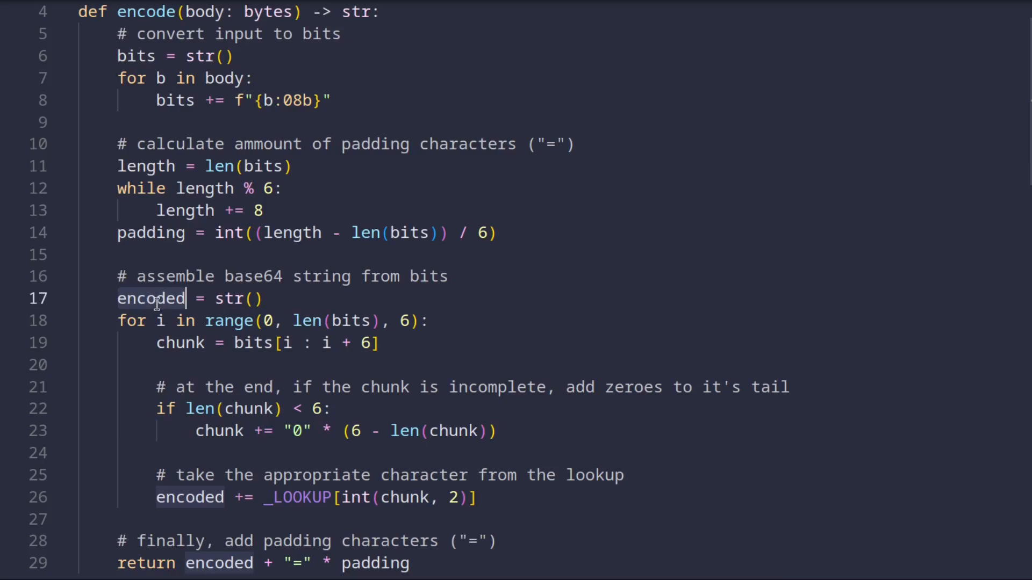
mouse_move(295, 564)
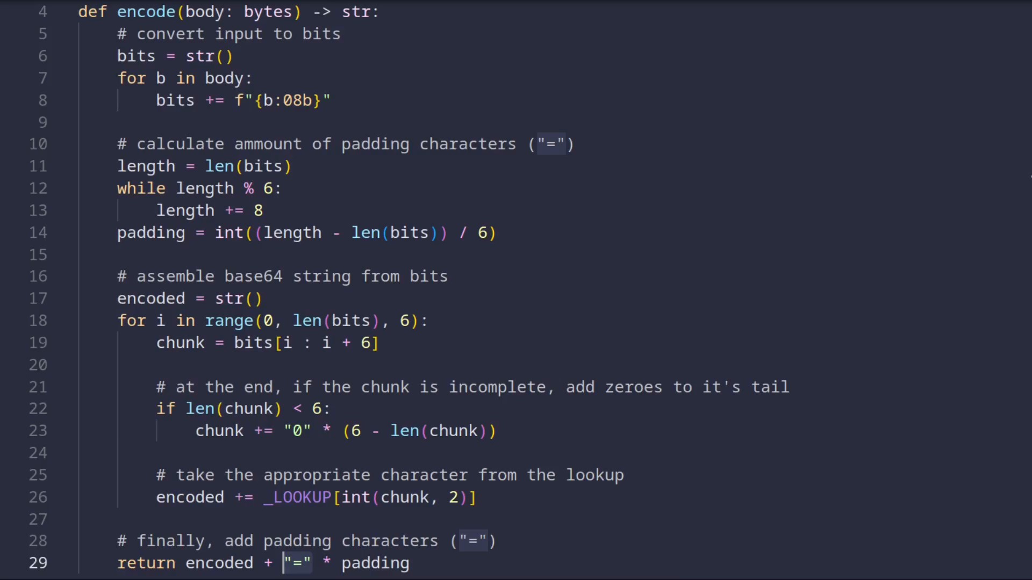
Step: Walk through decode's string loop and the stdin handling for the decode and encode paths
scroll(down, 3)
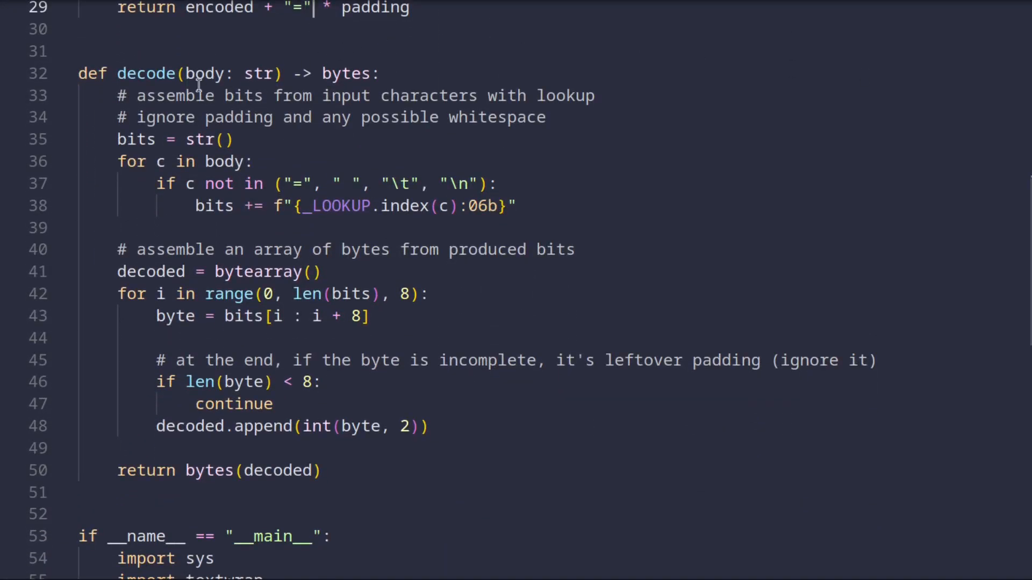
click(179, 74)
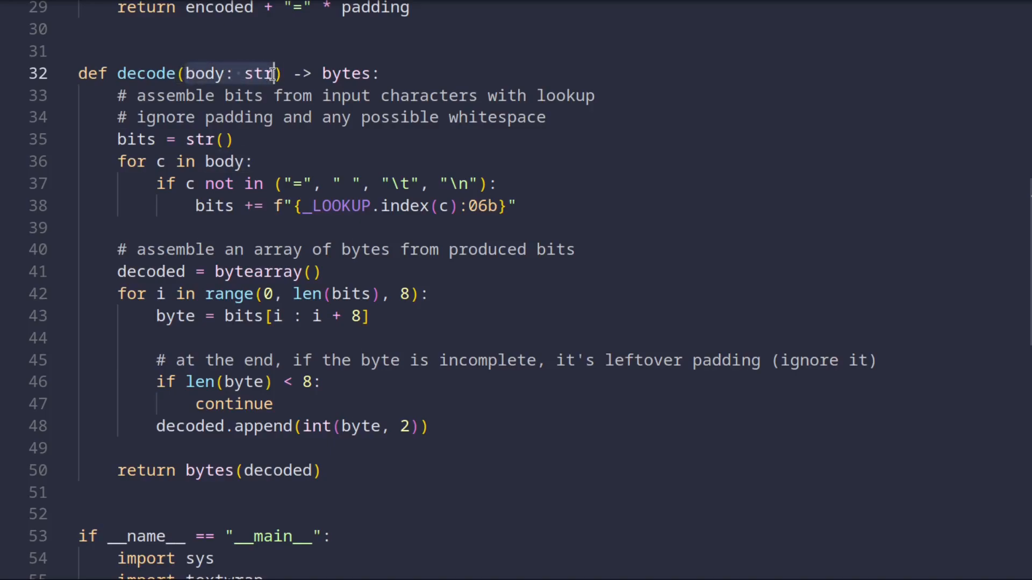
click(345, 74)
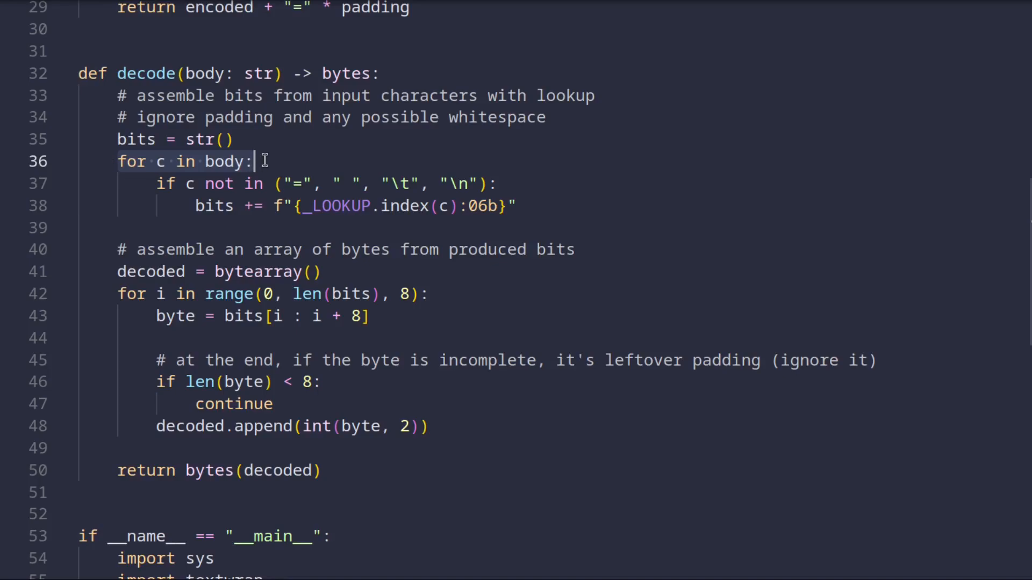
mouse_move(259, 160)
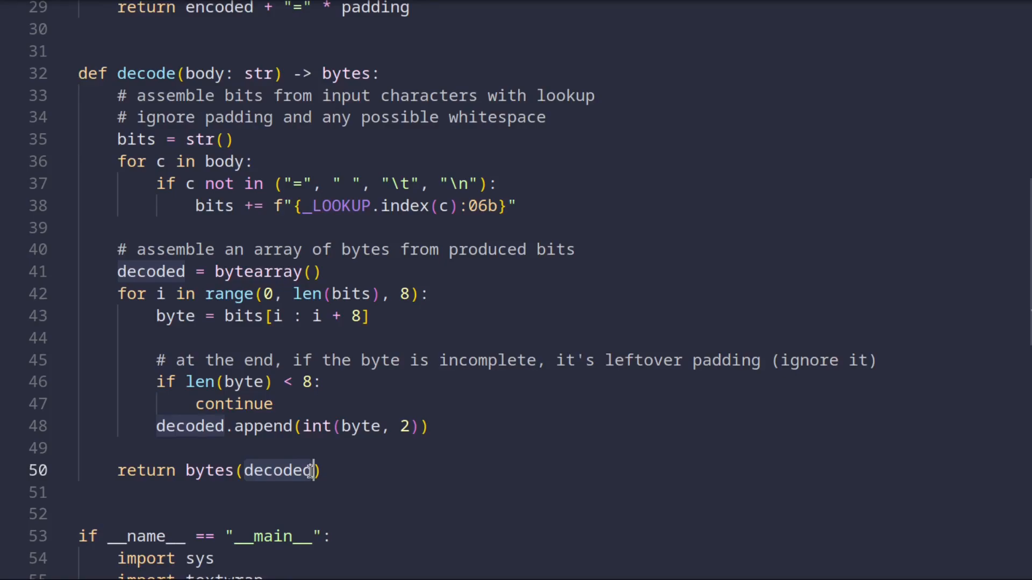
mouse_move(312, 469)
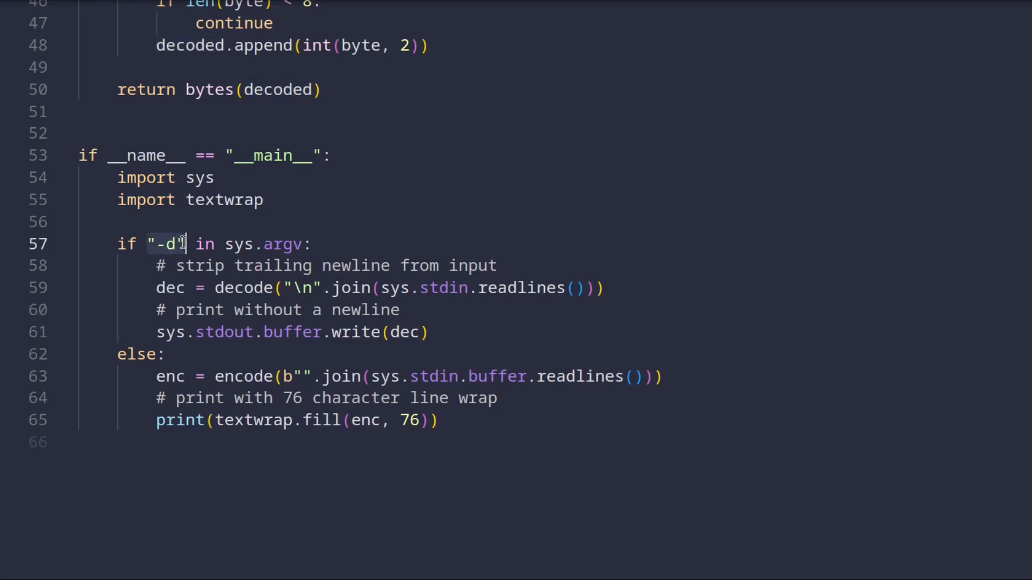
click(518, 288)
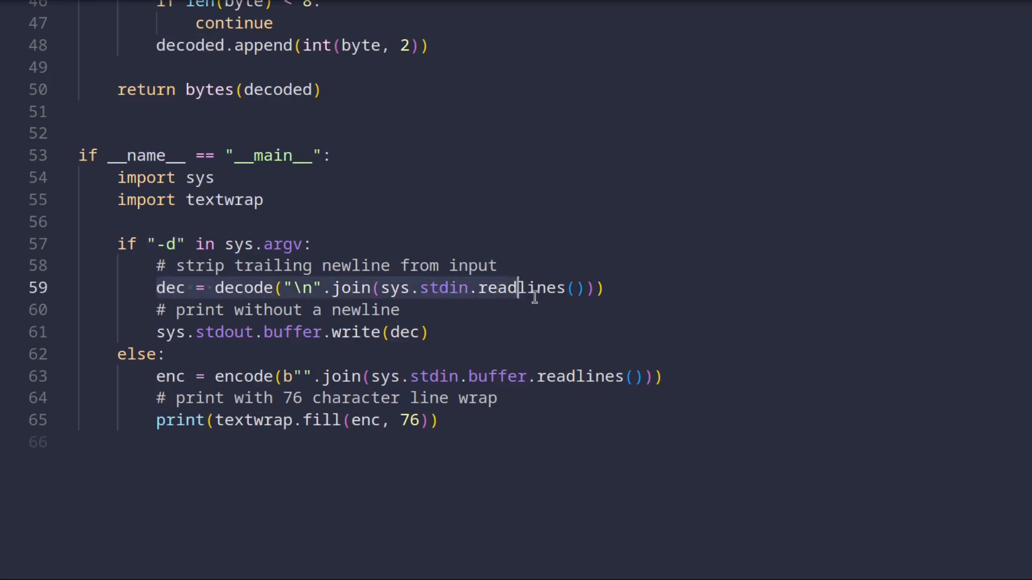
double_click(442, 288)
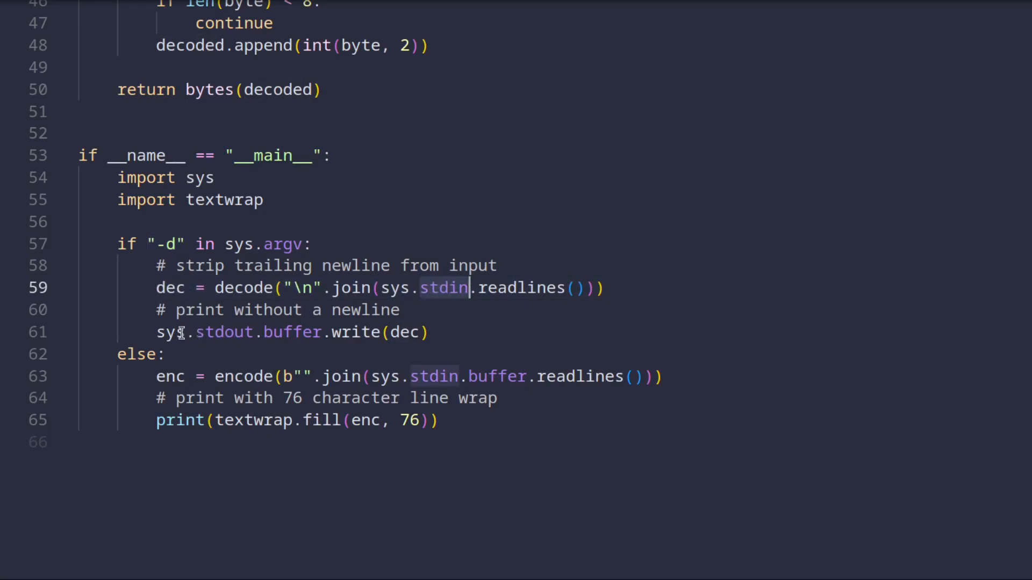
click(432, 332)
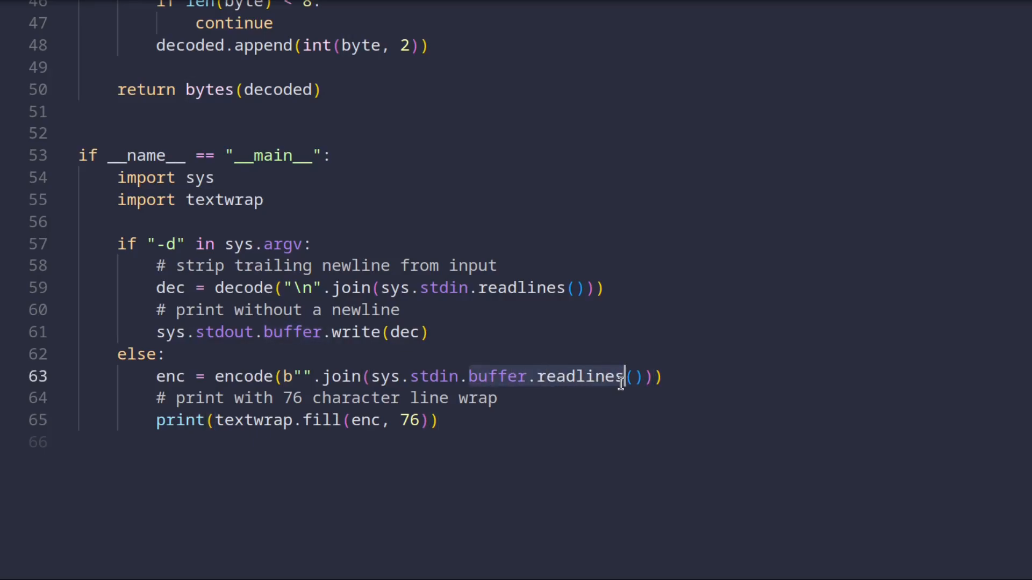
mouse_move(327, 318)
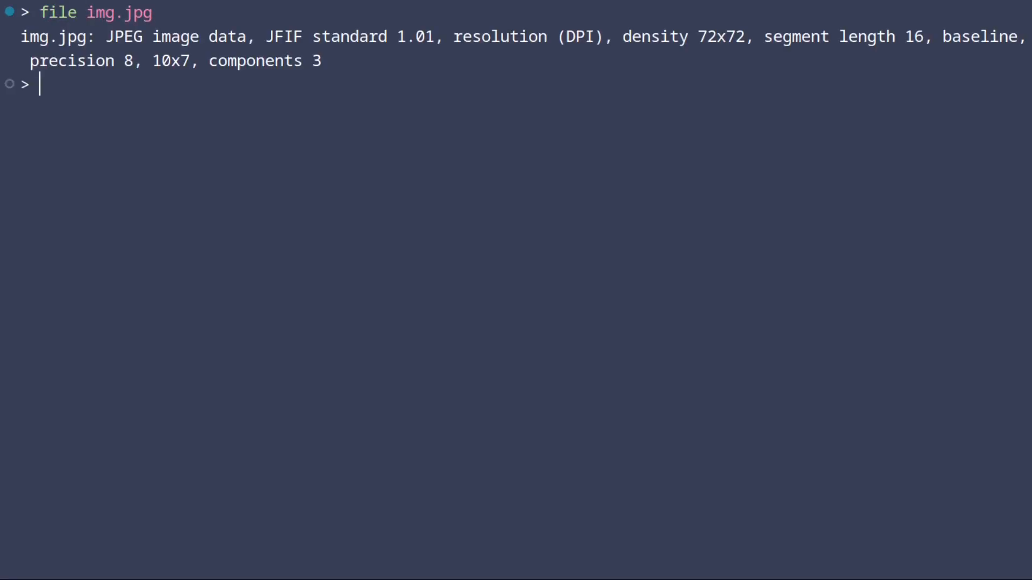
Step: Round-trip img.jpg through base64.py into img-copy.jpg and diff the two files, getting no output
text(cat img.jpg | python base64.py | python base64.py -d > img-copy.jpg)
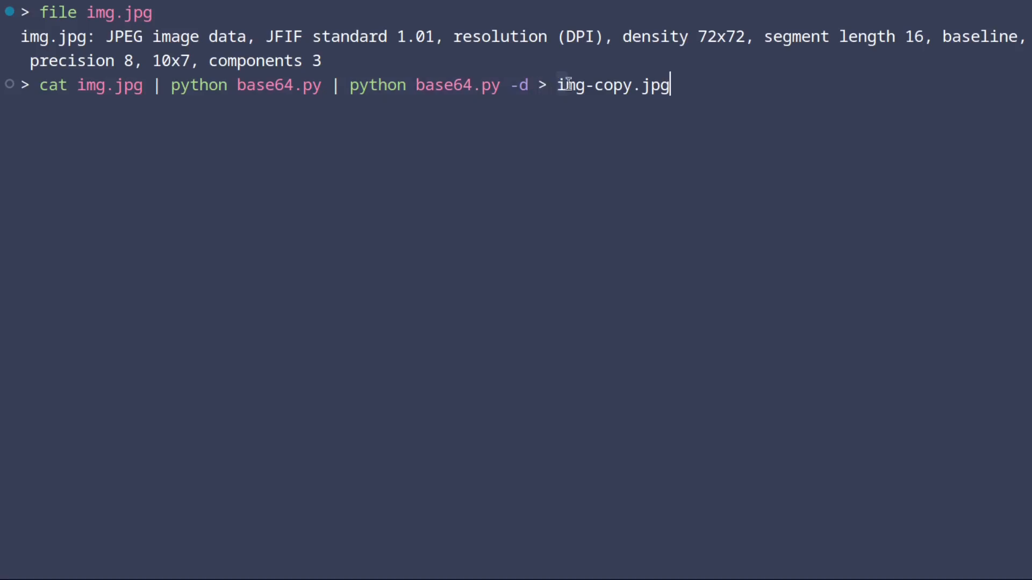
mouse_move(681, 86)
text(ls *.jpg)
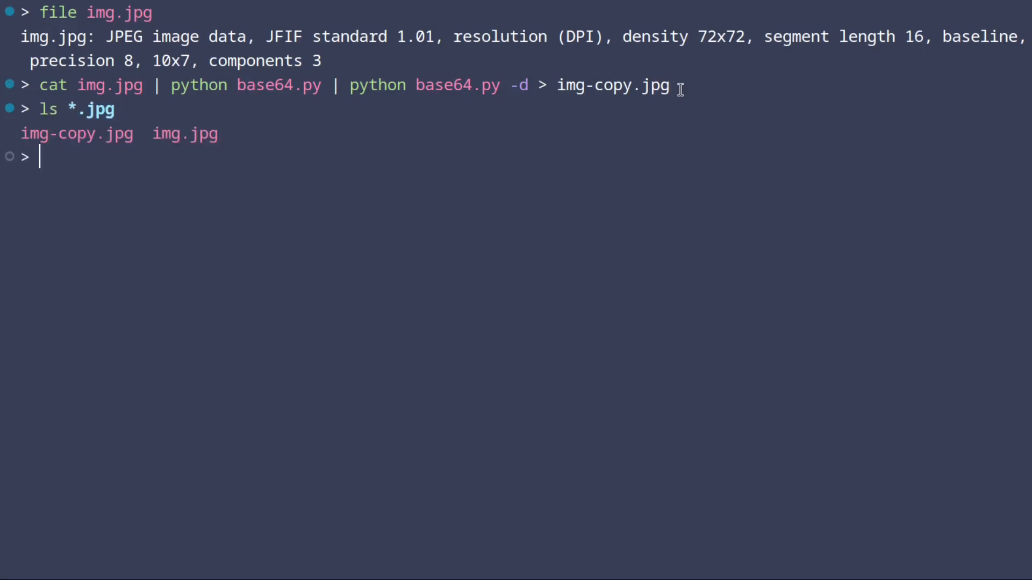
text(diff img.jpg img-copy.jpg)
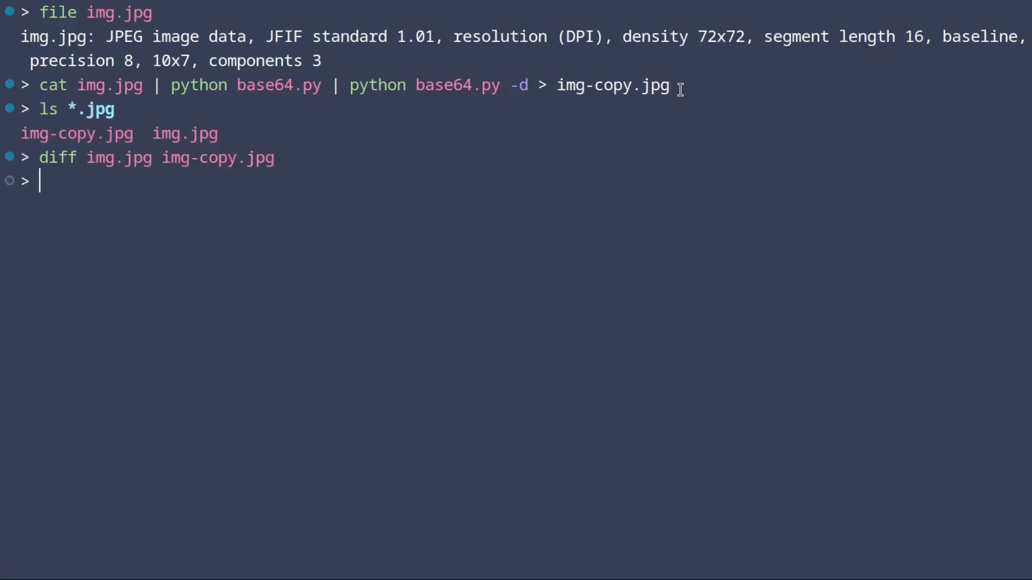